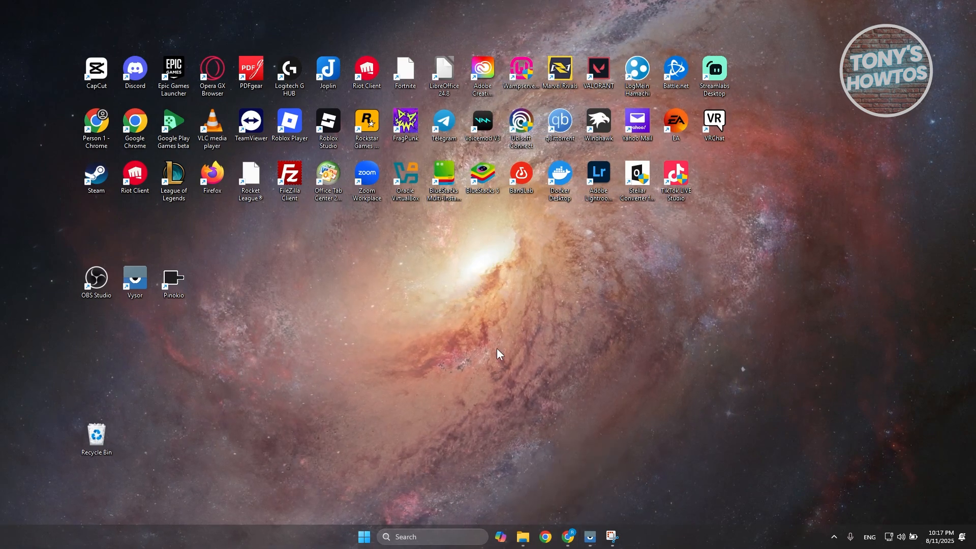
- Launch Google Chrome from the taskbar to reach the Google new tab page
left_click(544, 537)
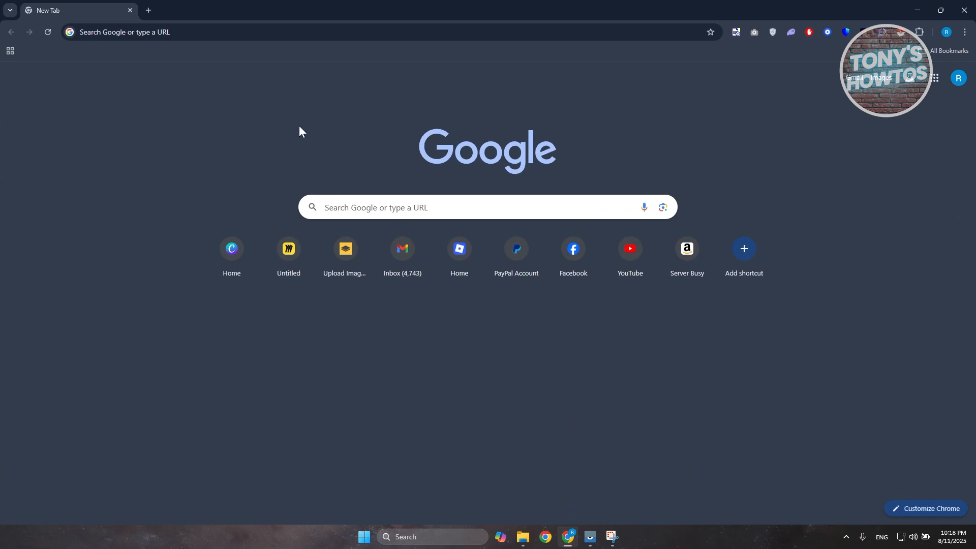
mouse_move(273, 127)
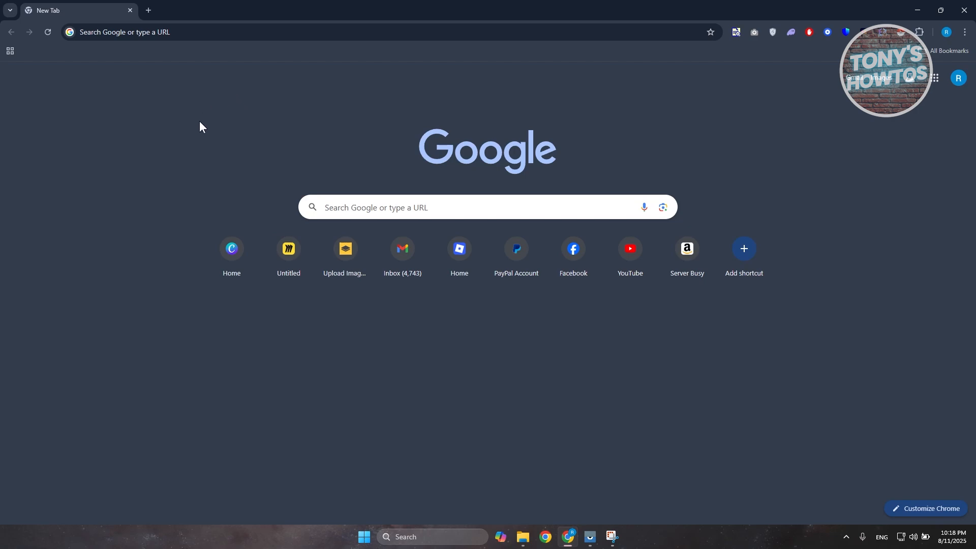
mouse_move(152, 190)
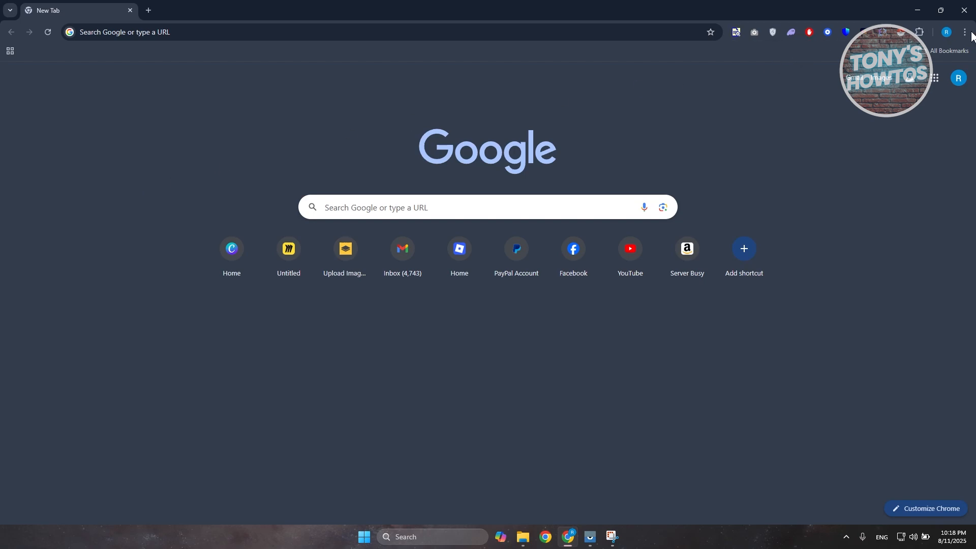
- Go to Chrome Settings and its Privacy and security section
left_click(964, 32)
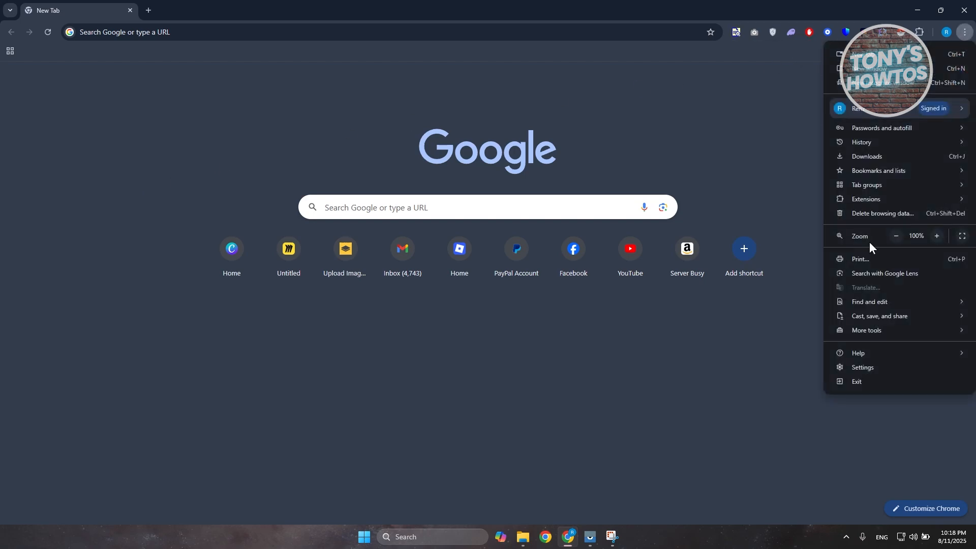
left_click(862, 367)
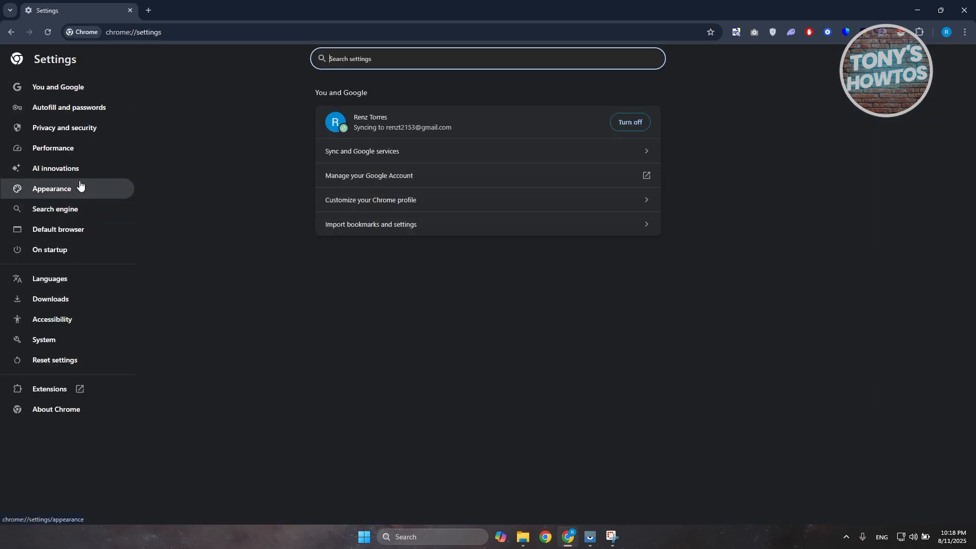
left_click(64, 127)
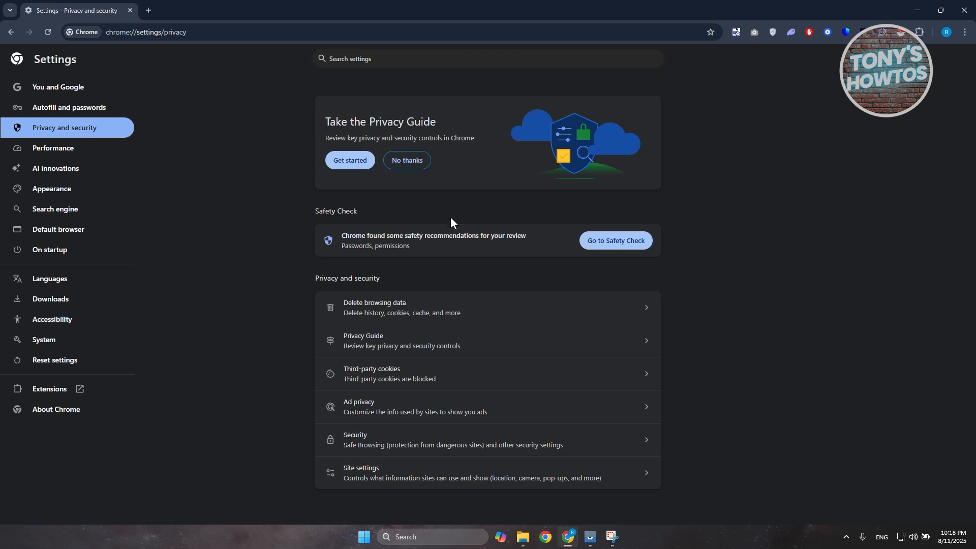
mouse_move(387, 307)
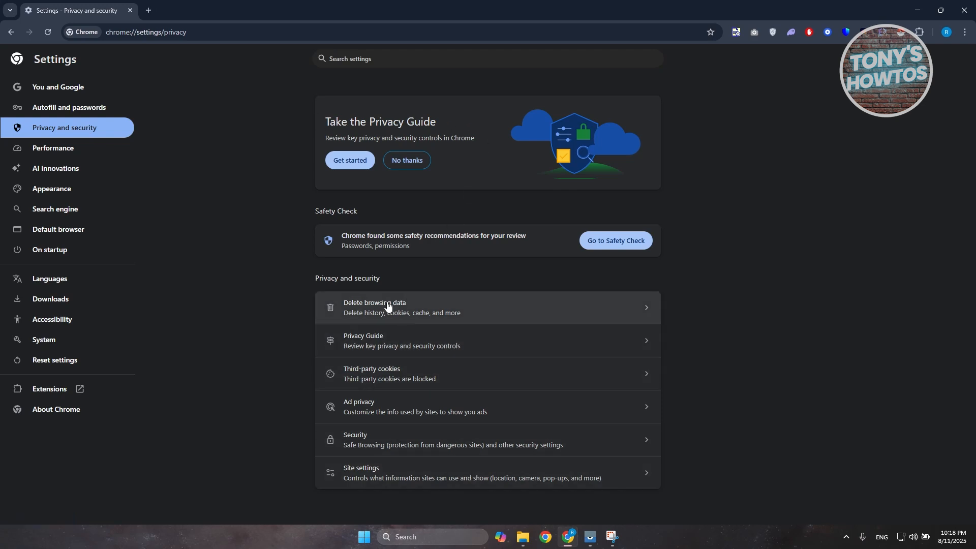
- Open Delete browsing data and set Time range to All time, with history, cookies and cache checked
left_click(374, 307)
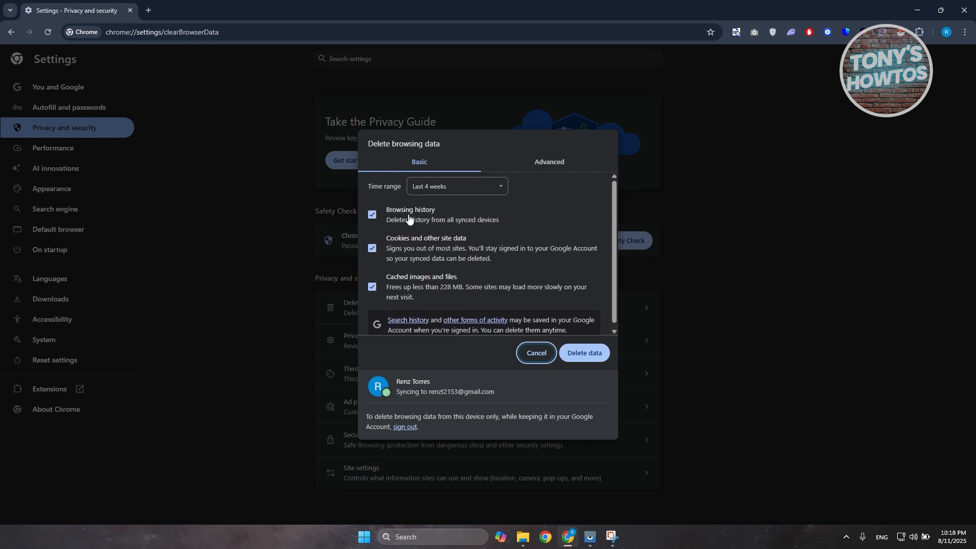
mouse_move(527, 269)
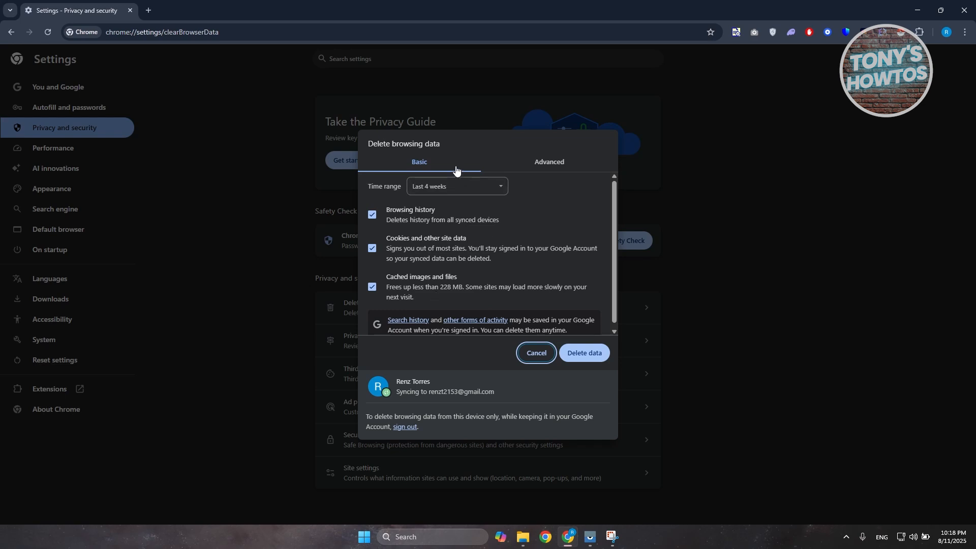
left_click(455, 186)
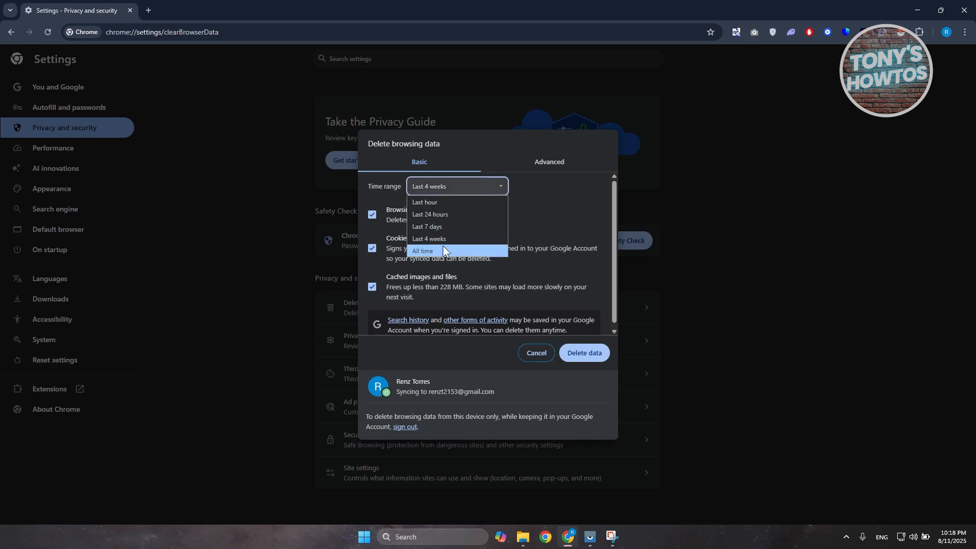
left_click(421, 251)
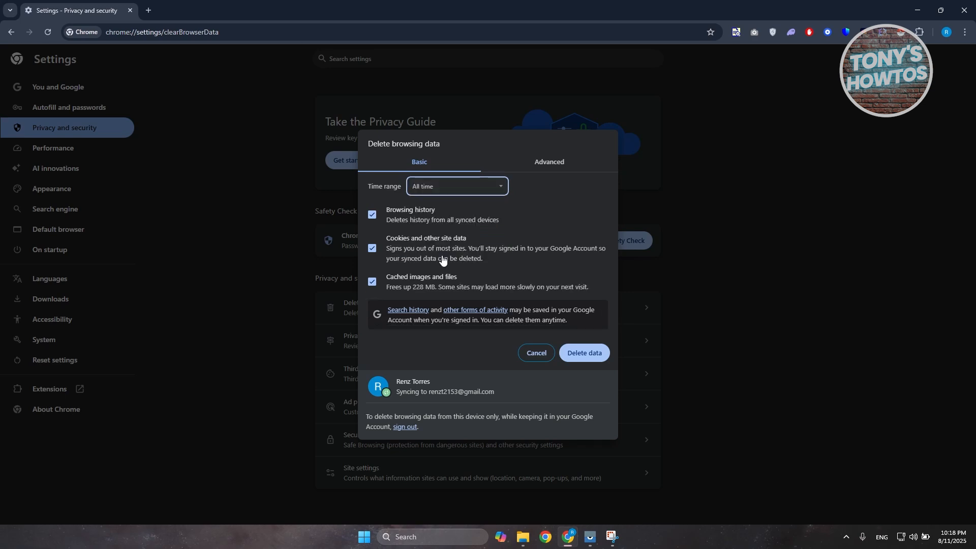
mouse_move(436, 338)
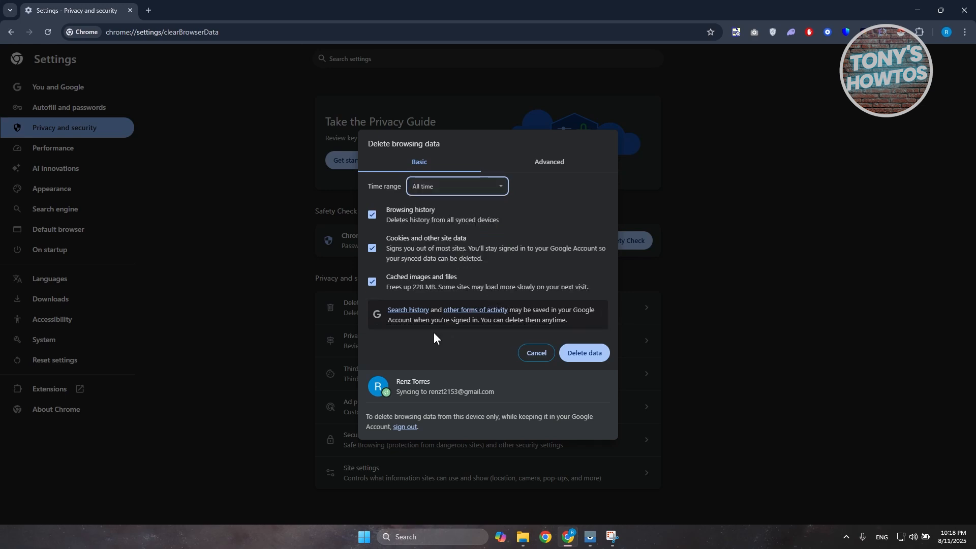
mouse_move(392, 340)
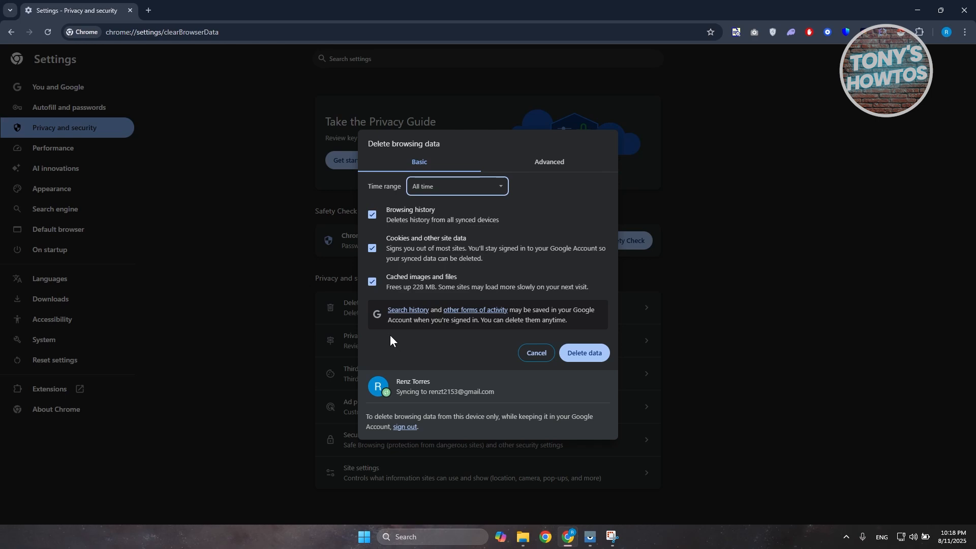
mouse_move(368, 354)
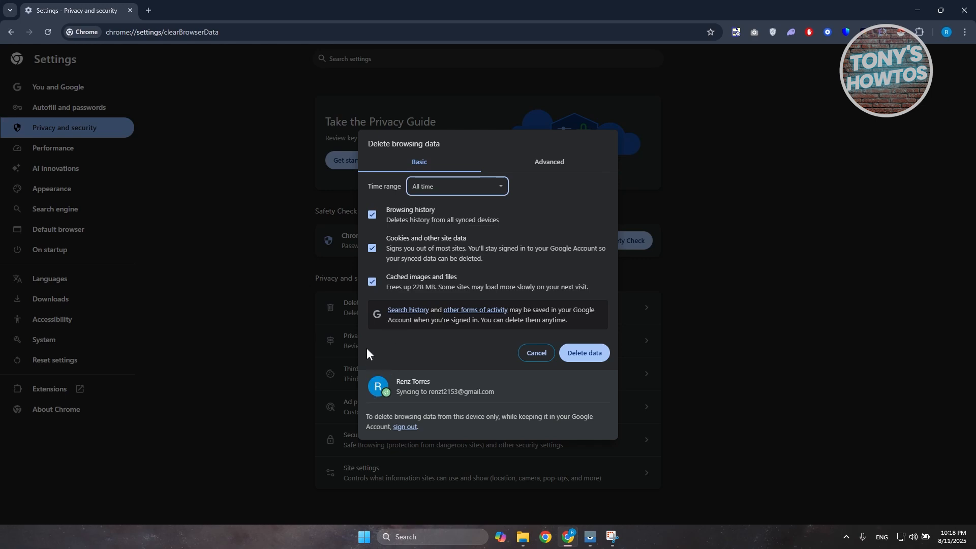
mouse_move(370, 330)
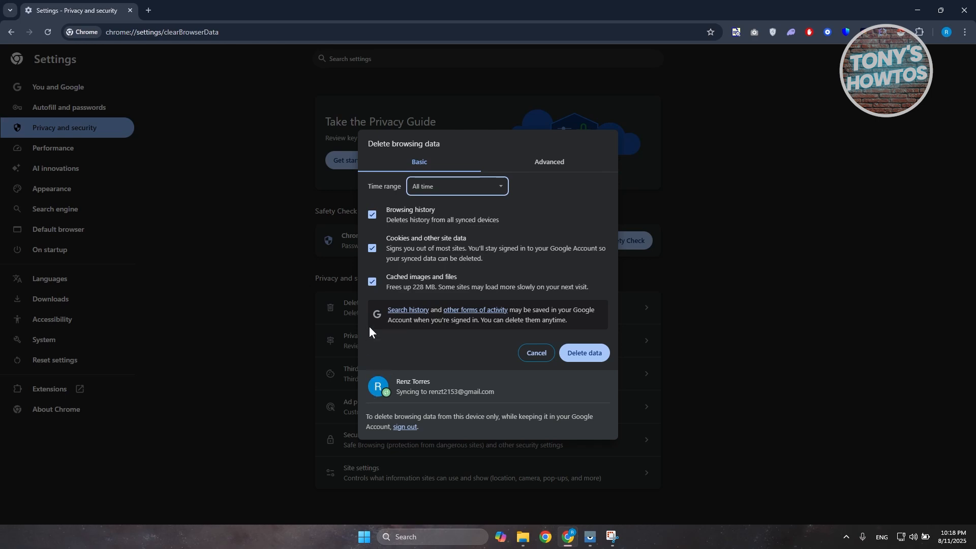
mouse_move(364, 329)
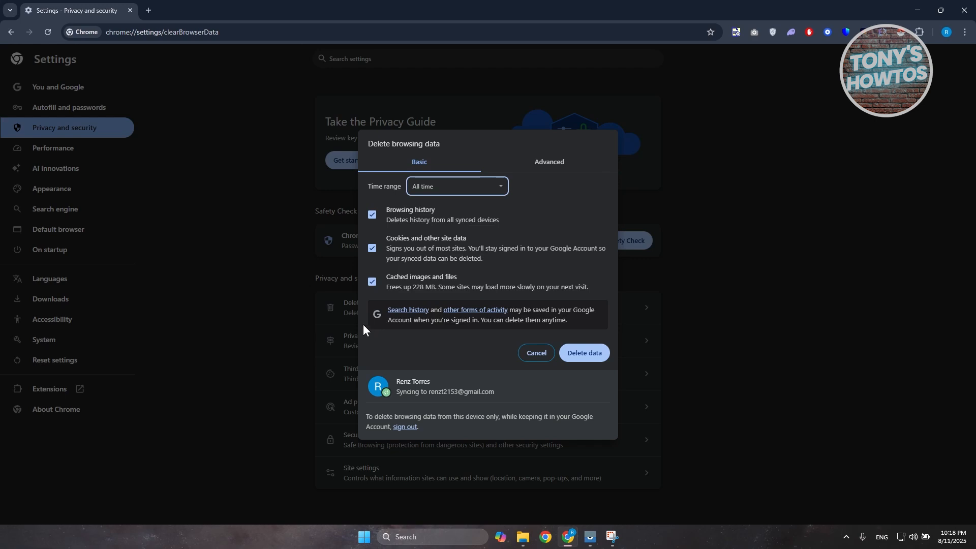
mouse_move(579, 252)
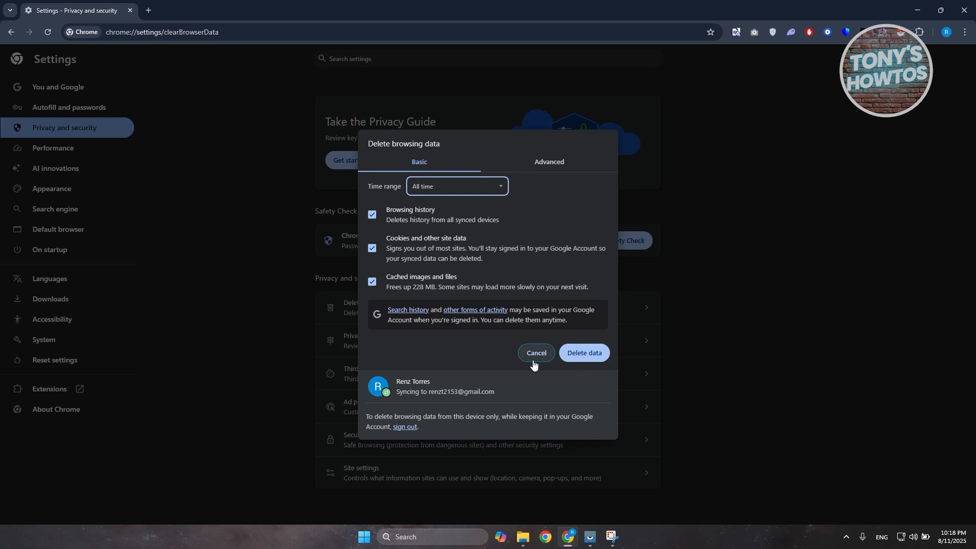
- Confirm Delete data for all-time history, cookies and cached files
left_click(535, 353)
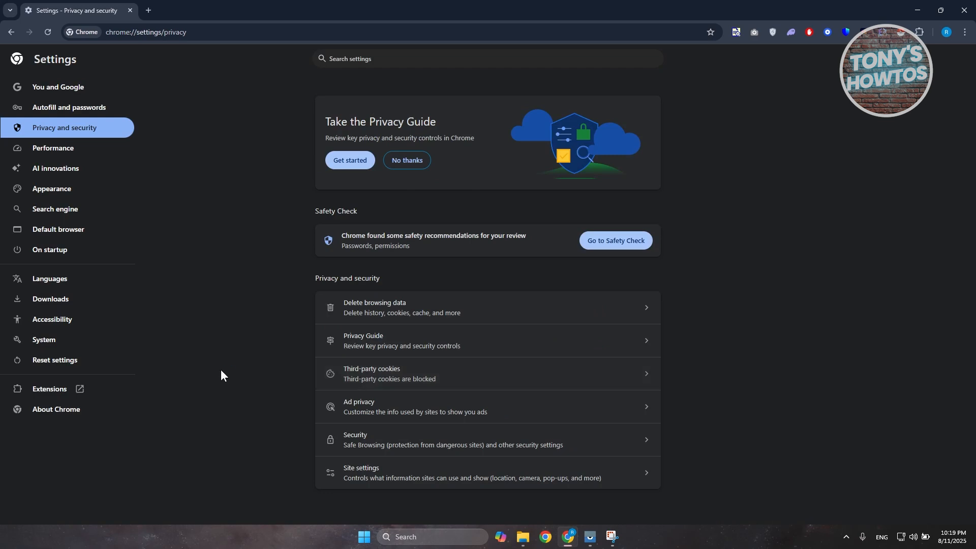
mouse_move(232, 283)
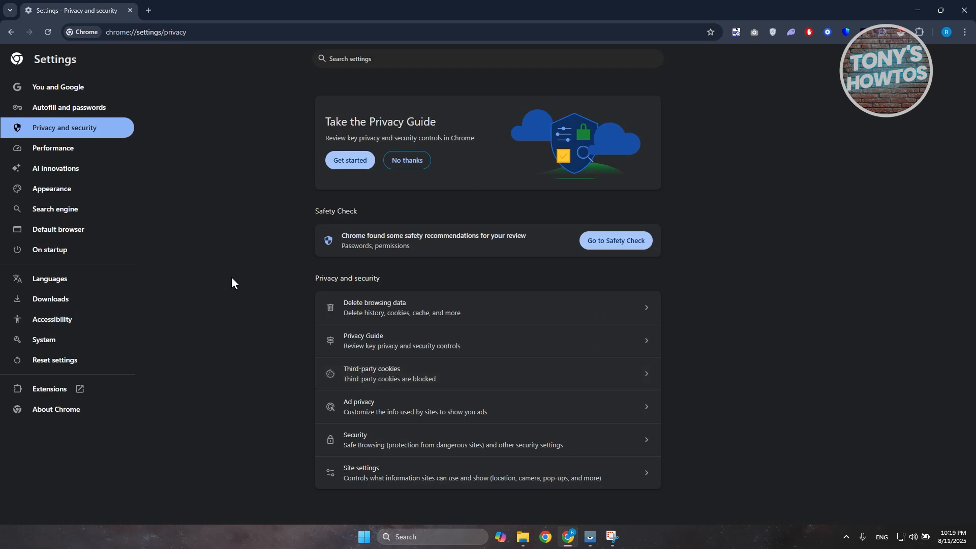
mouse_move(827, 24)
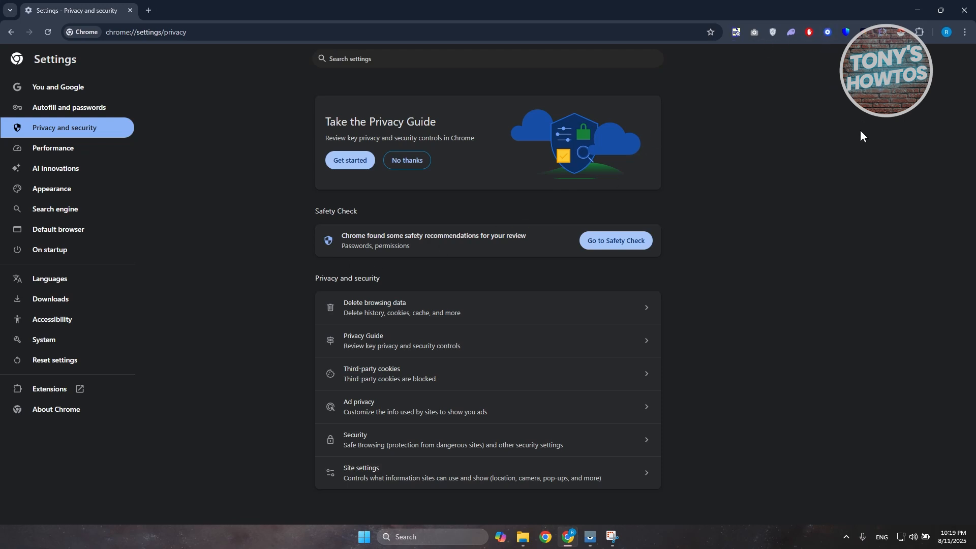
mouse_move(742, 58)
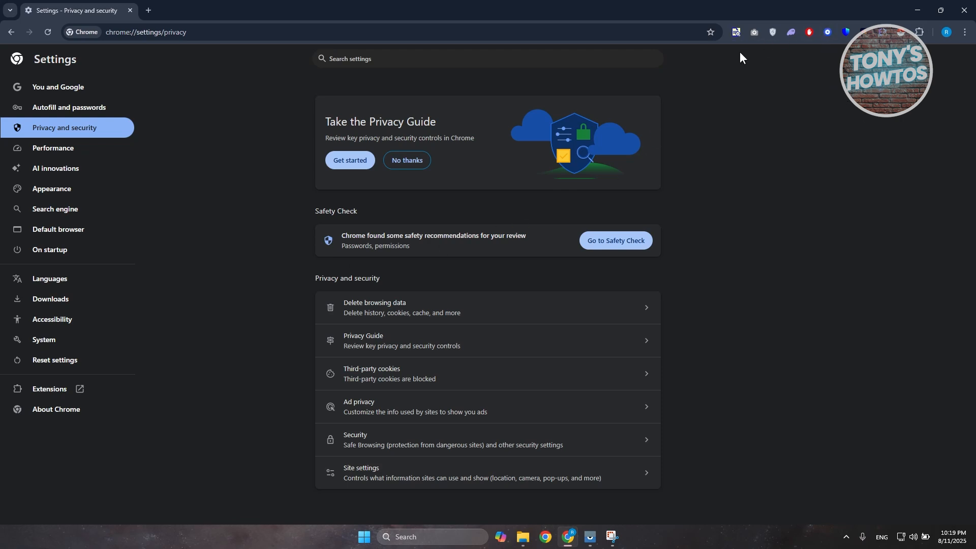
mouse_move(806, 53)
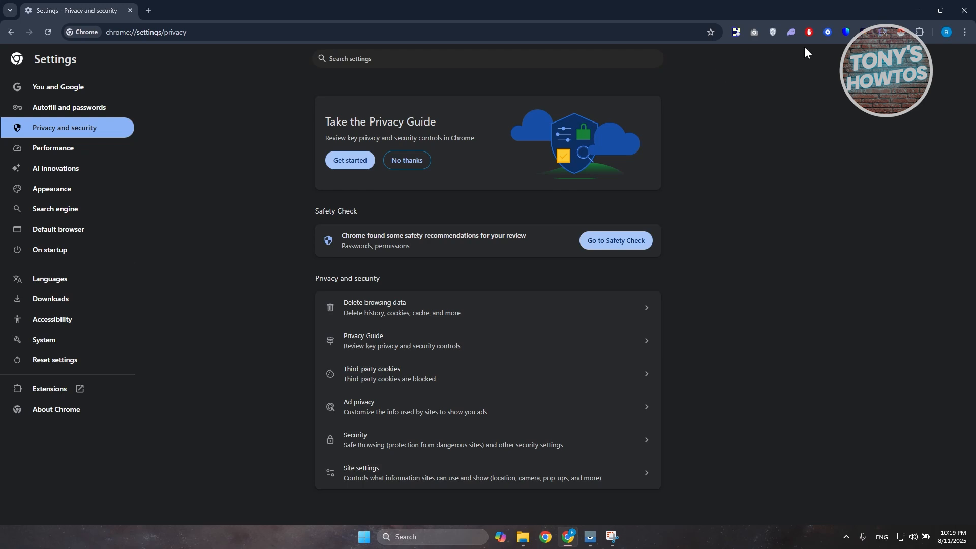
mouse_move(918, 31)
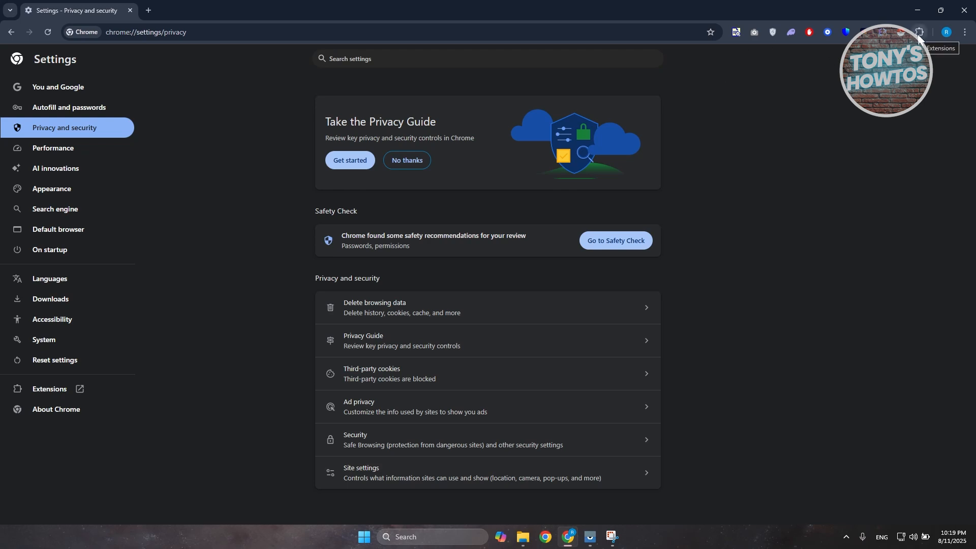
- Disable Amazon video downloader on chrome://extensions, then return to the Privacy and security settings tab
left_click(918, 31)
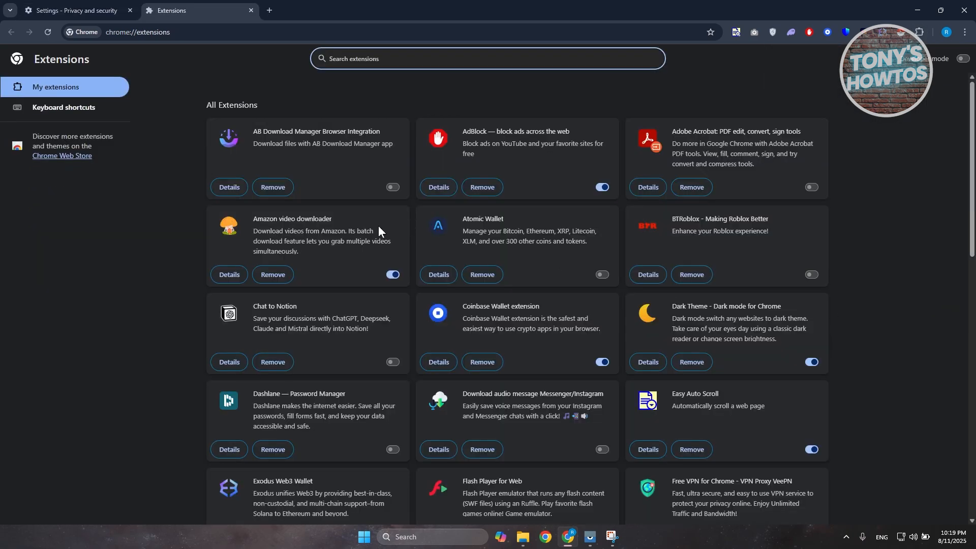
mouse_move(418, 367)
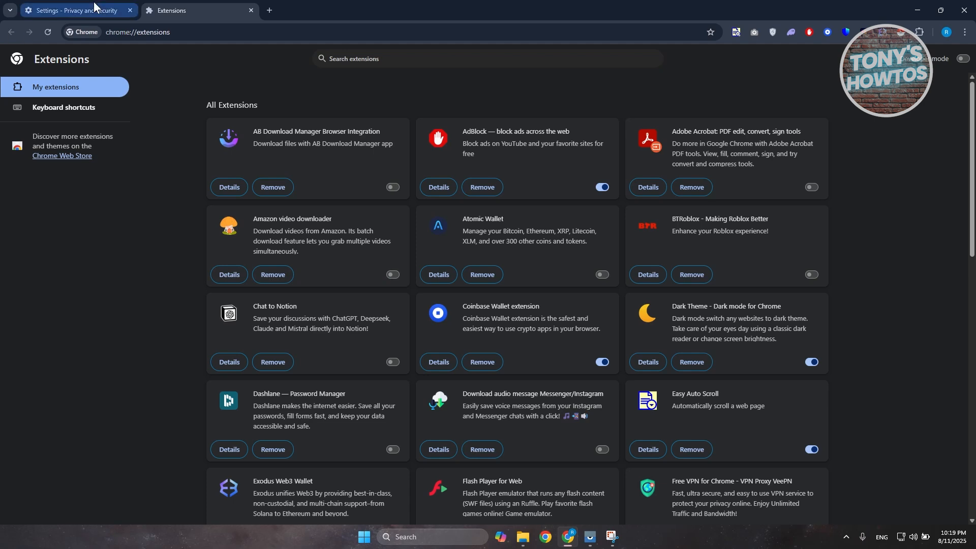
left_click(74, 11)
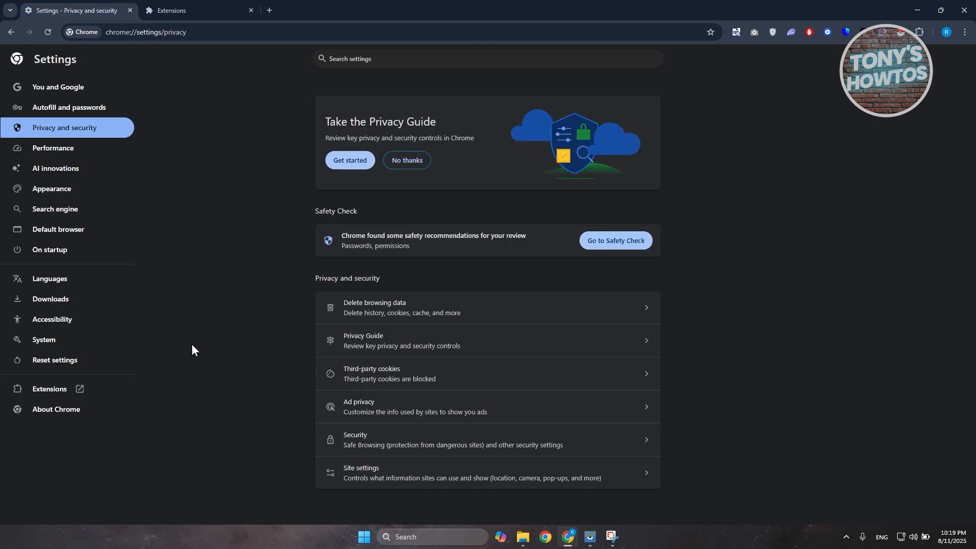